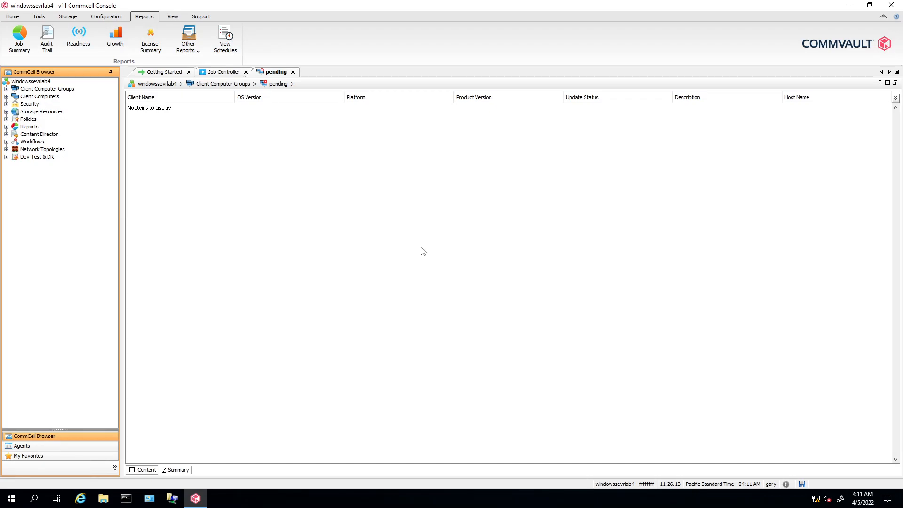
pyautogui.moveTo(81, 225)
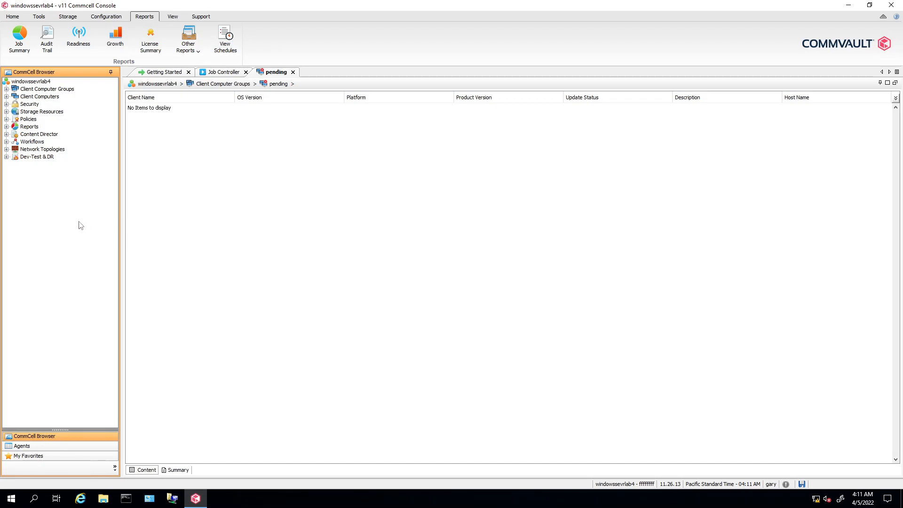
pyautogui.moveTo(105, 216)
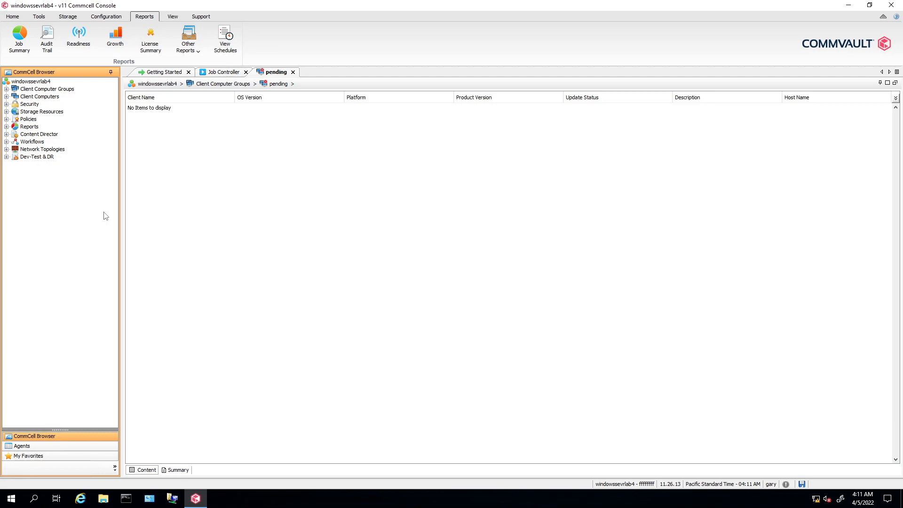
pyautogui.moveTo(48, 135)
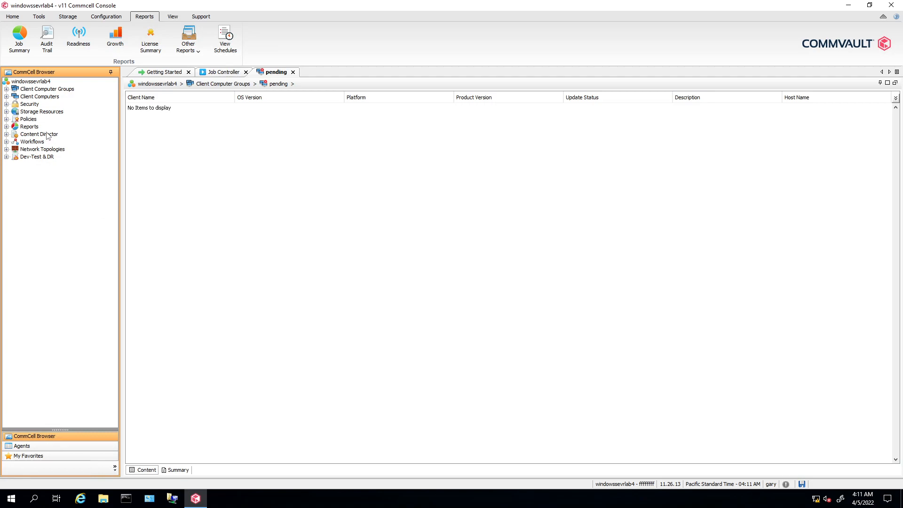
pyautogui.moveTo(73, 185)
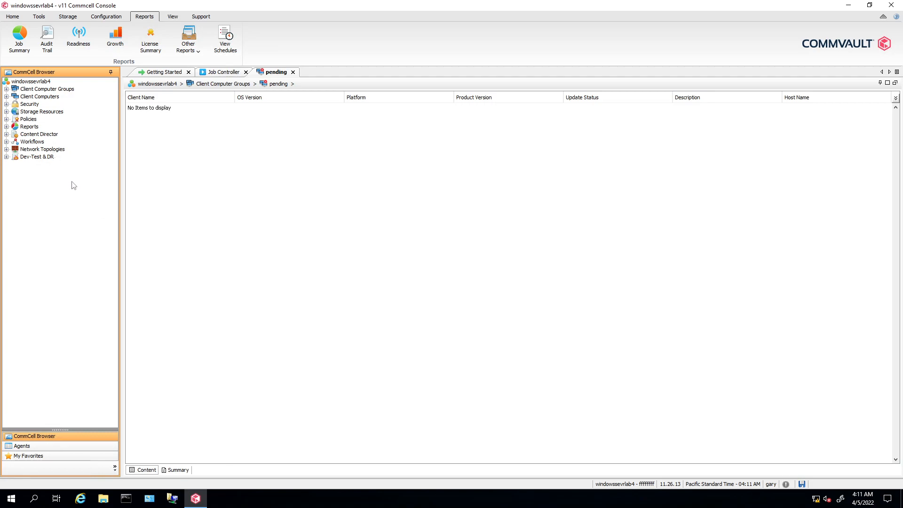
pyautogui.moveTo(87, 223)
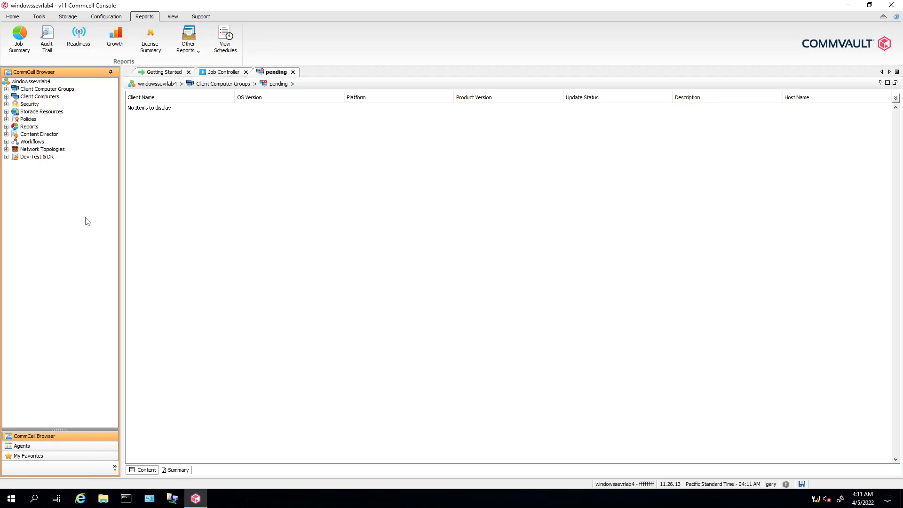
pyautogui.moveTo(108, 224)
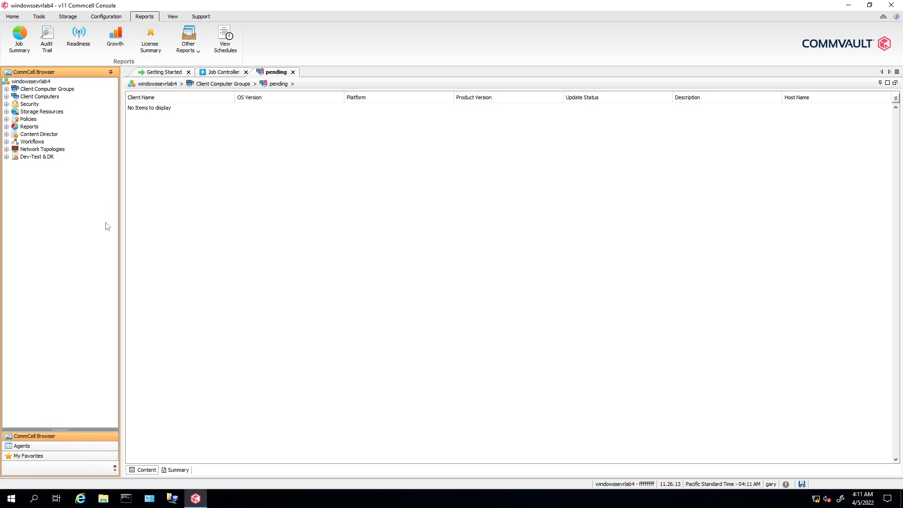
pyautogui.moveTo(49, 164)
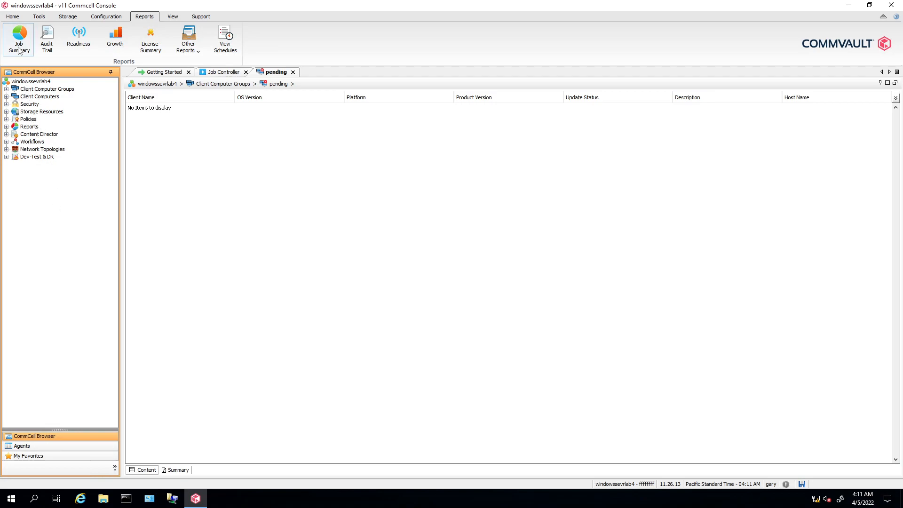
# Select the Job Summary (CommCell Console) report and set its View Type to Calendar.
pyautogui.click(19, 39)
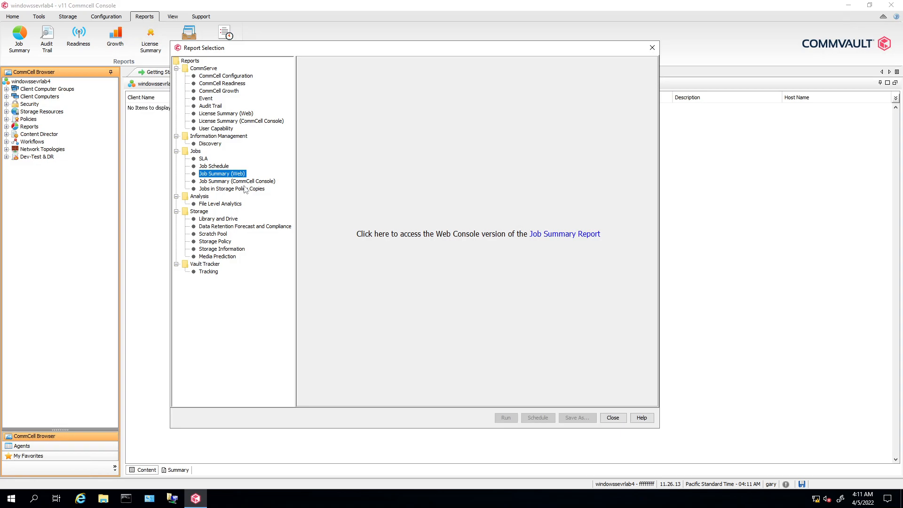
pyautogui.click(237, 181)
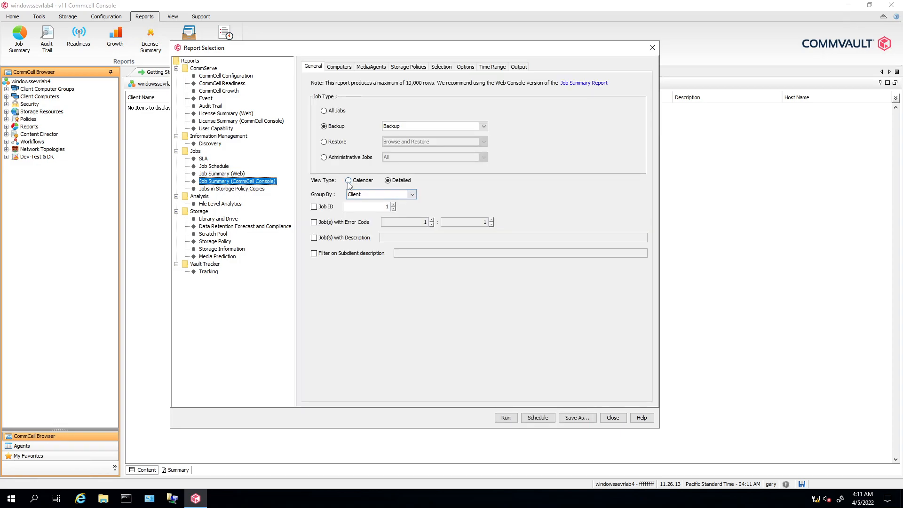
pyautogui.click(348, 180)
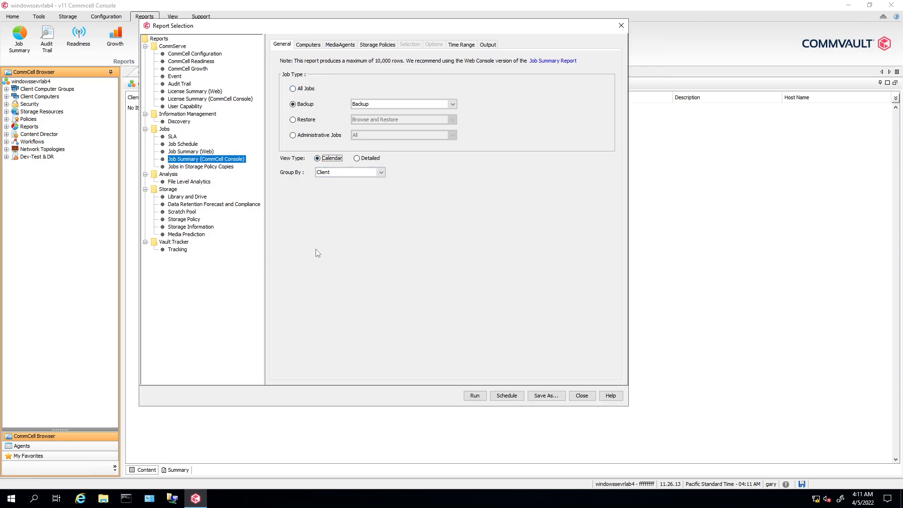
pyautogui.moveTo(289, 242)
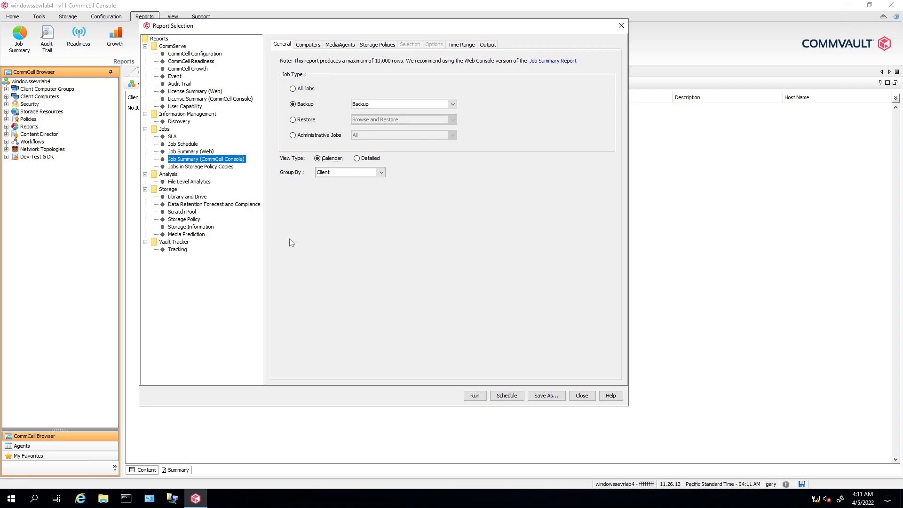
pyautogui.moveTo(601, 233)
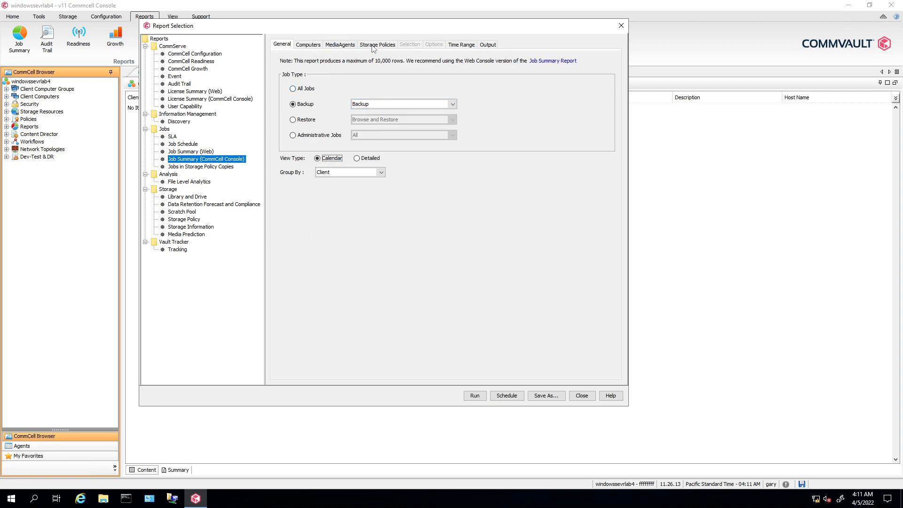
# Change the Time Range 'Last' unit from Hours to Days.
pyautogui.click(460, 45)
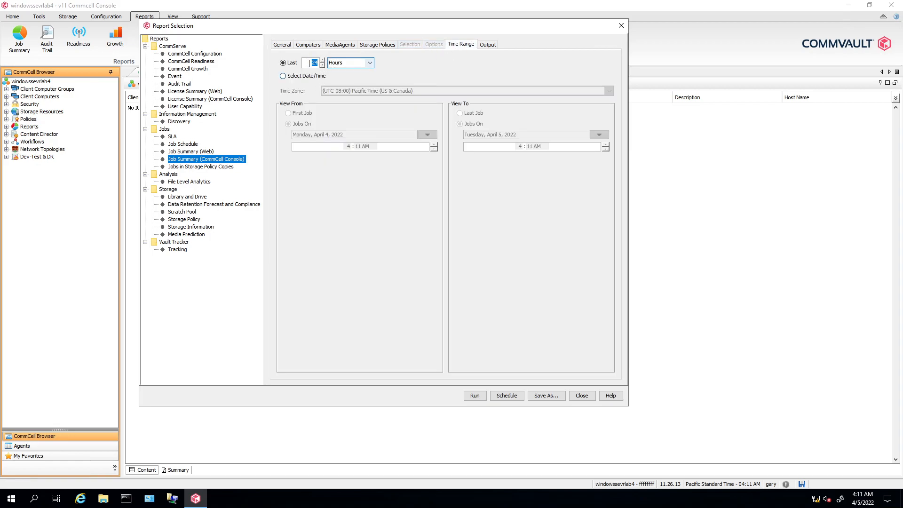
pyautogui.click(369, 62)
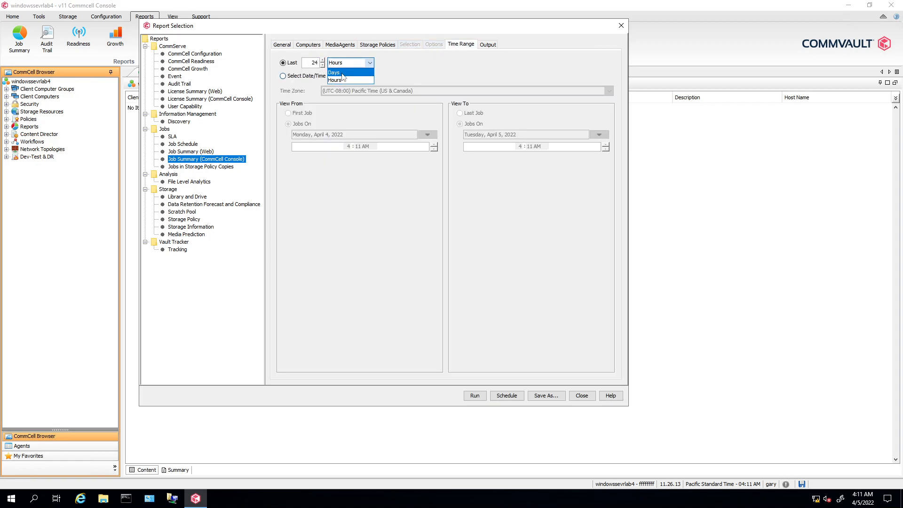
pyautogui.click(334, 72)
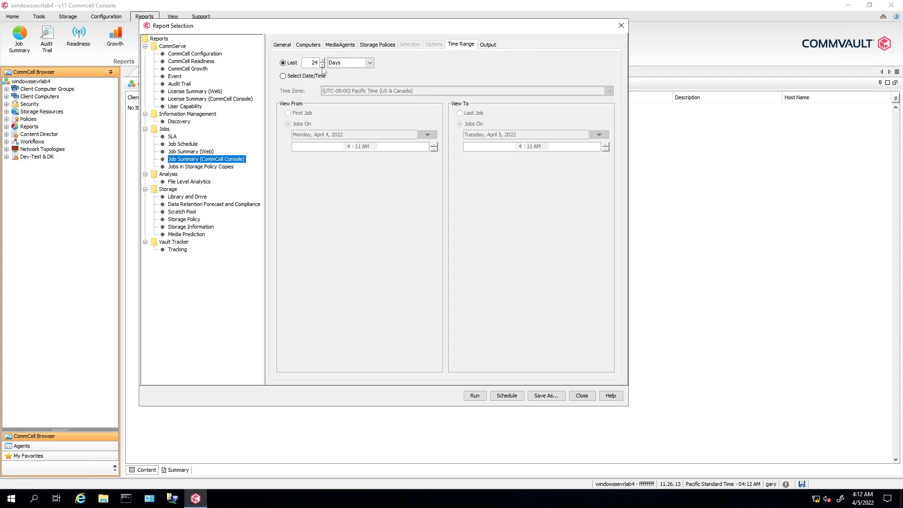
# Back on General, try Detailed view and keep View Type on Calendar.
pyautogui.click(282, 44)
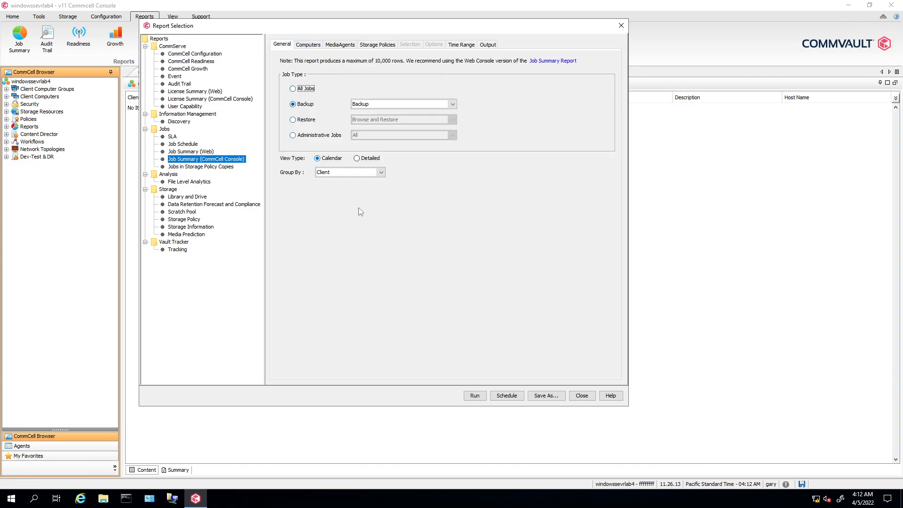
pyautogui.click(358, 158)
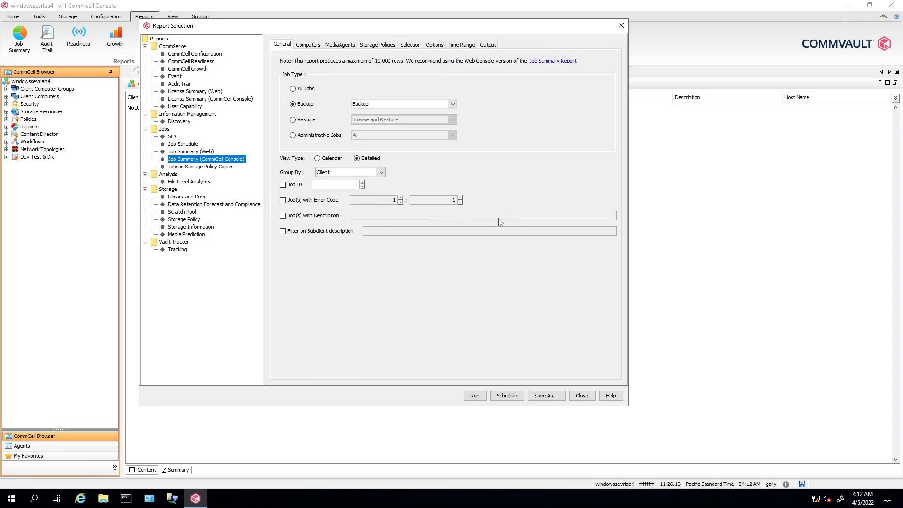
pyautogui.moveTo(447, 273)
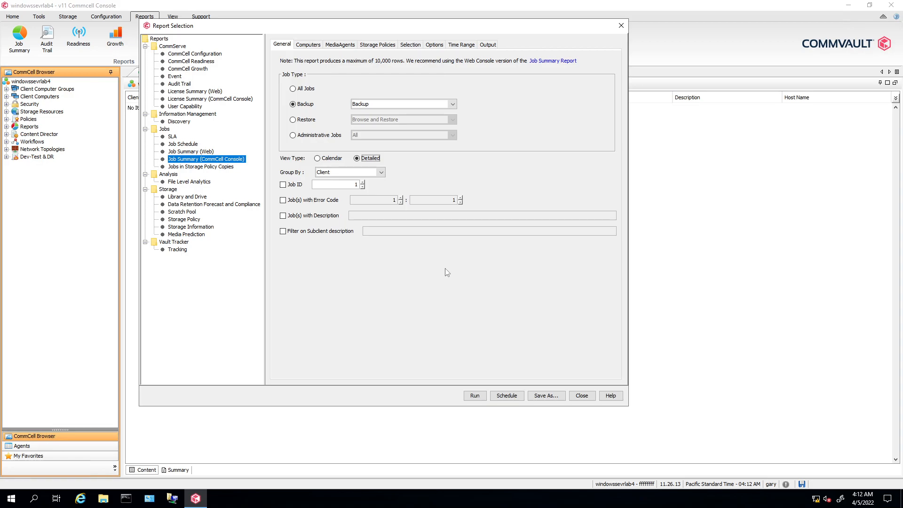
pyautogui.moveTo(409, 256)
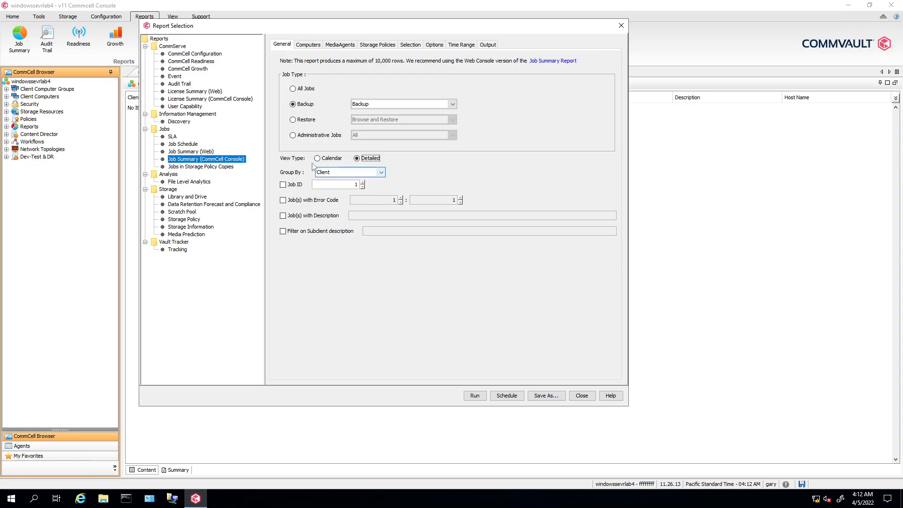
pyautogui.click(317, 158)
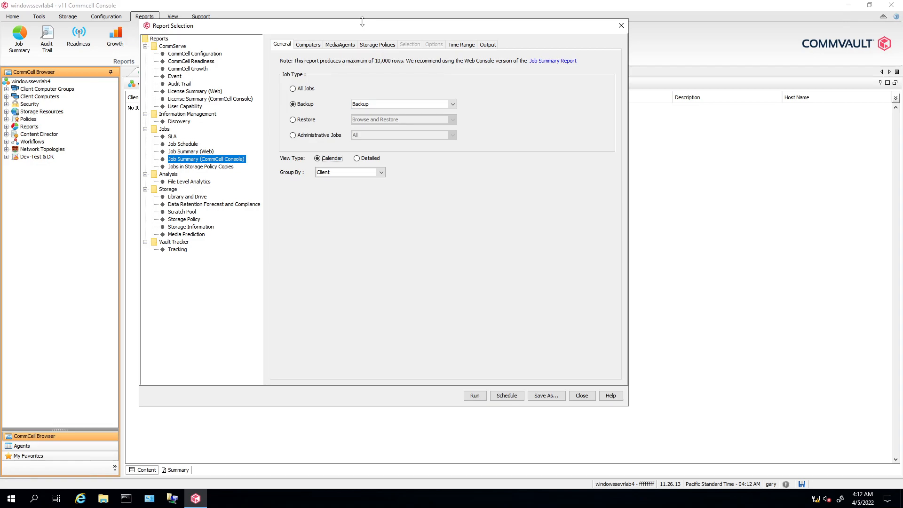
# Review Computers and Storage Policies filters, run the report, and dismiss the no-data error.
pyautogui.click(306, 45)
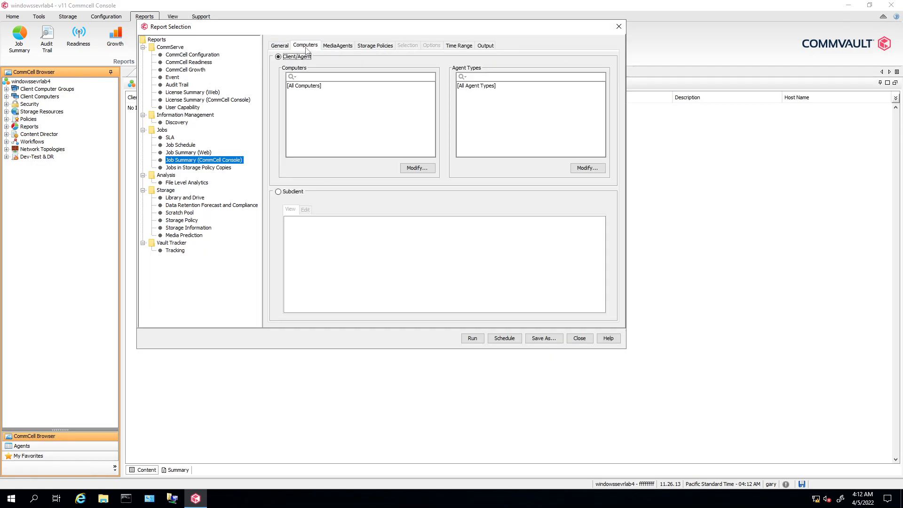
pyautogui.click(376, 45)
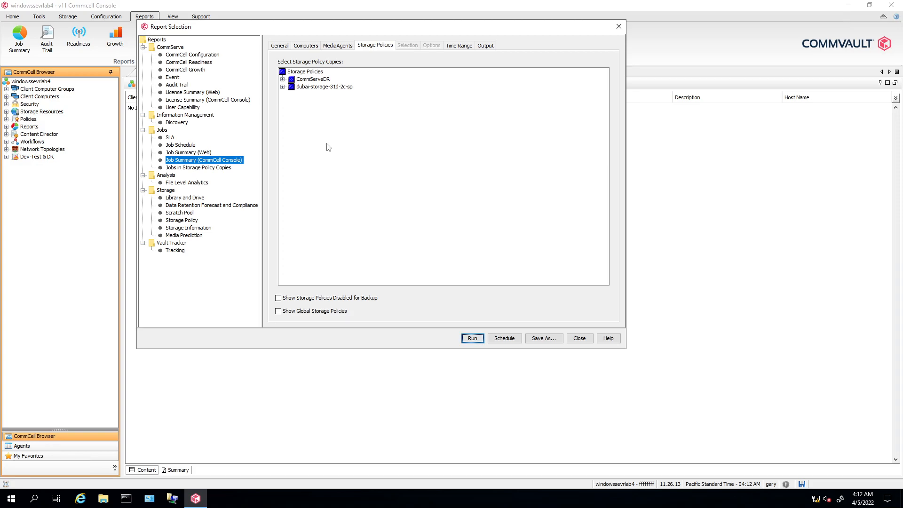
pyautogui.click(471, 338)
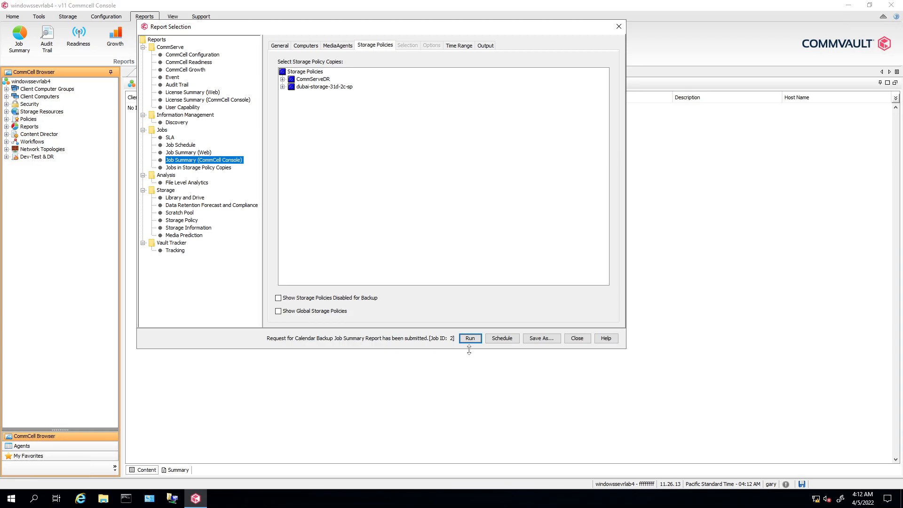
pyautogui.click(469, 338)
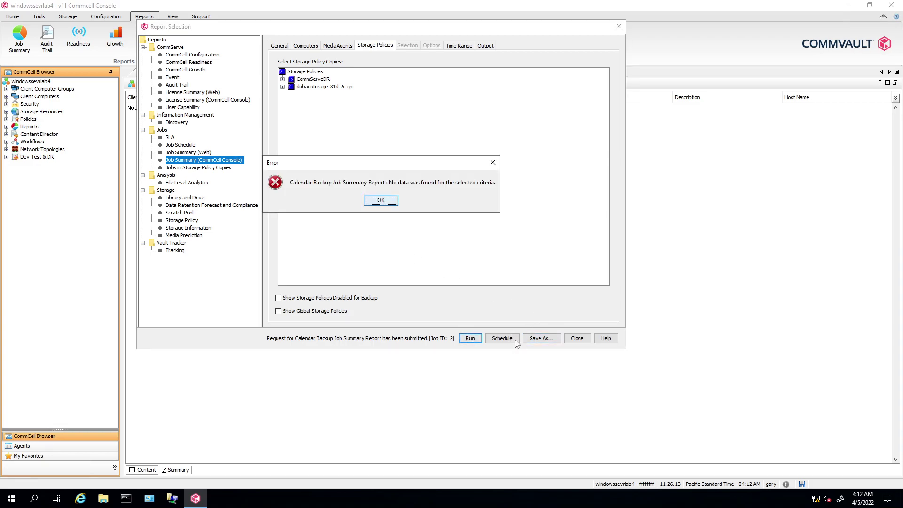
pyautogui.click(381, 199)
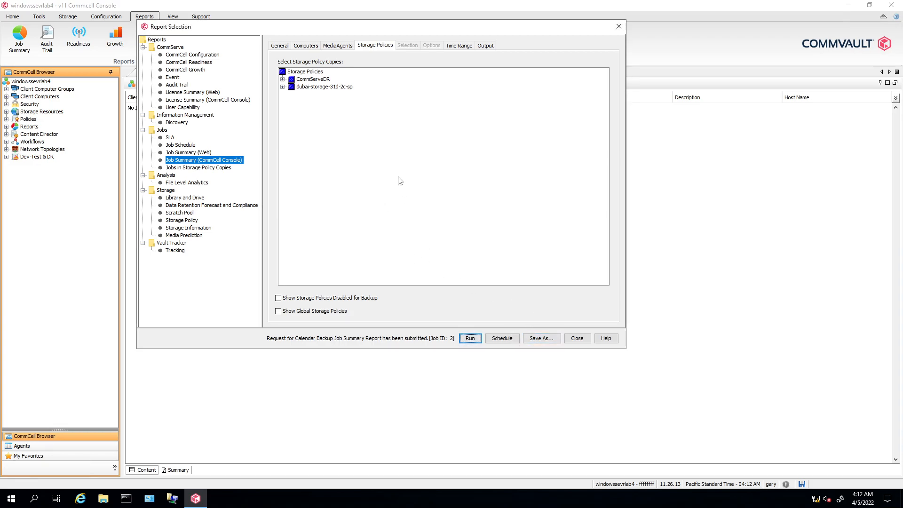
pyautogui.moveTo(325, 86)
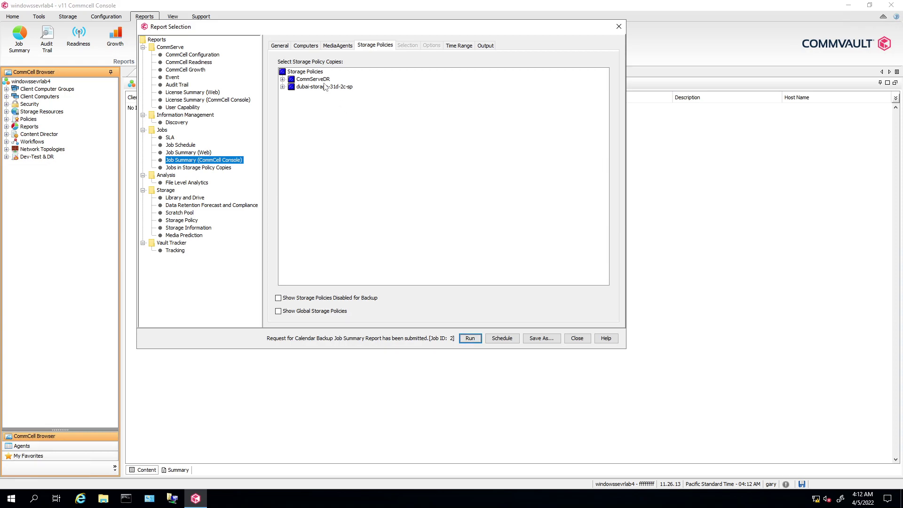
# Check the Time Range unit, keeping it at Last 24 Days, and return to General.
pyautogui.click(279, 45)
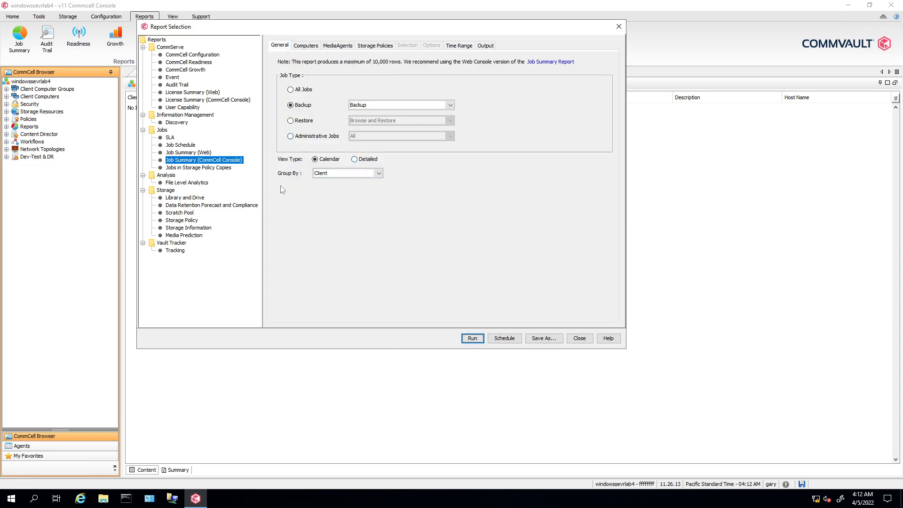
pyautogui.moveTo(287, 202)
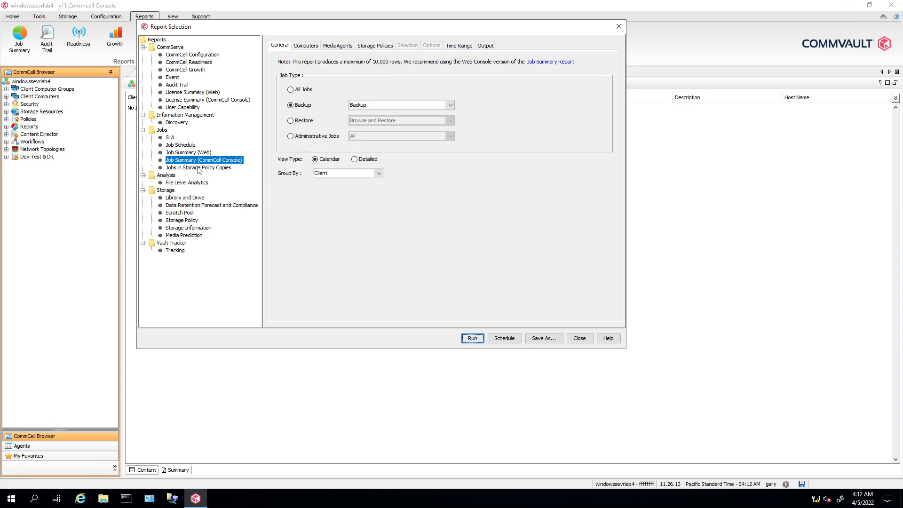
pyautogui.moveTo(455, 153)
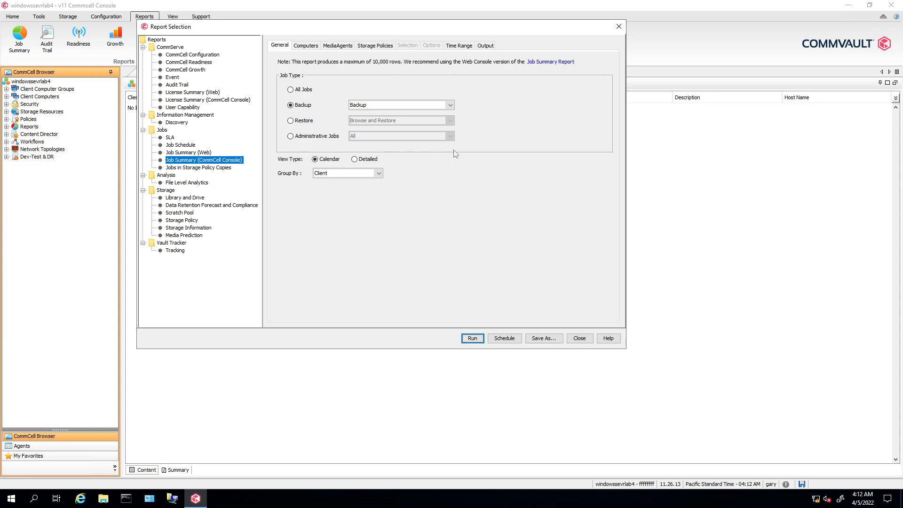
pyautogui.moveTo(408, 45)
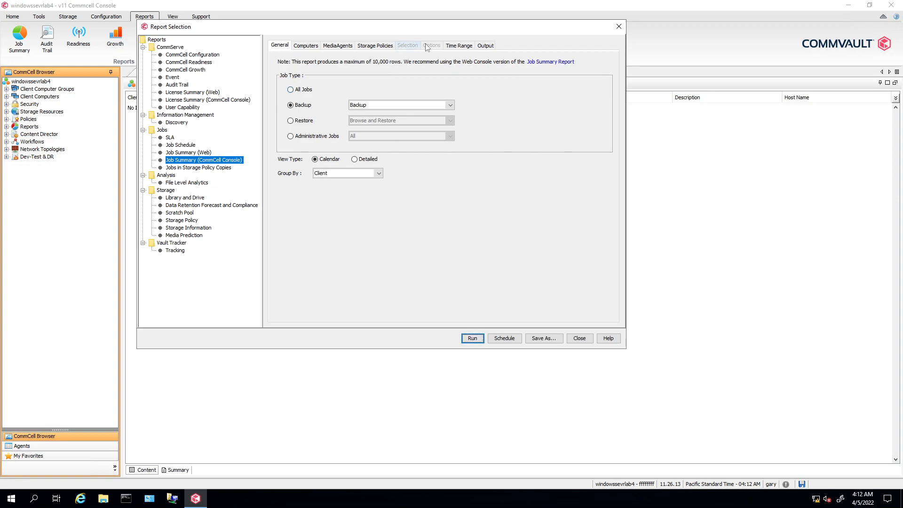
pyautogui.click(458, 45)
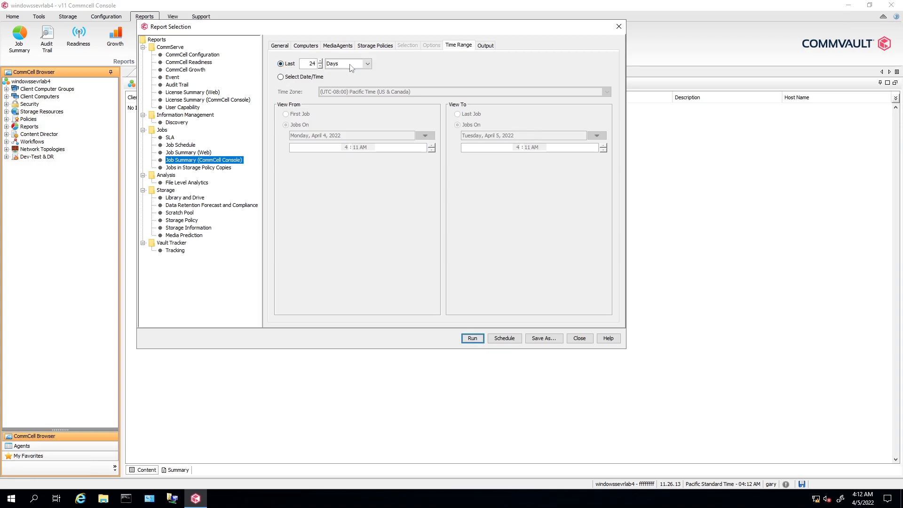
pyautogui.click(345, 63)
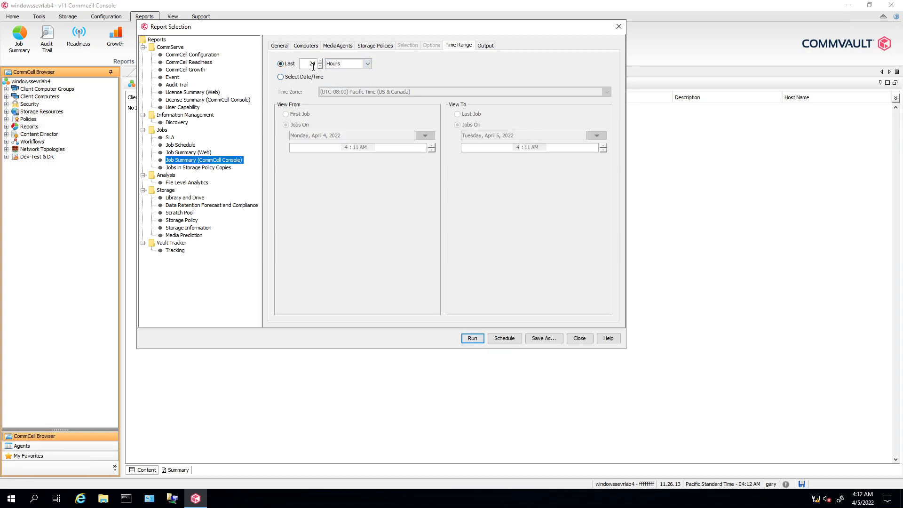
pyautogui.click(349, 63)
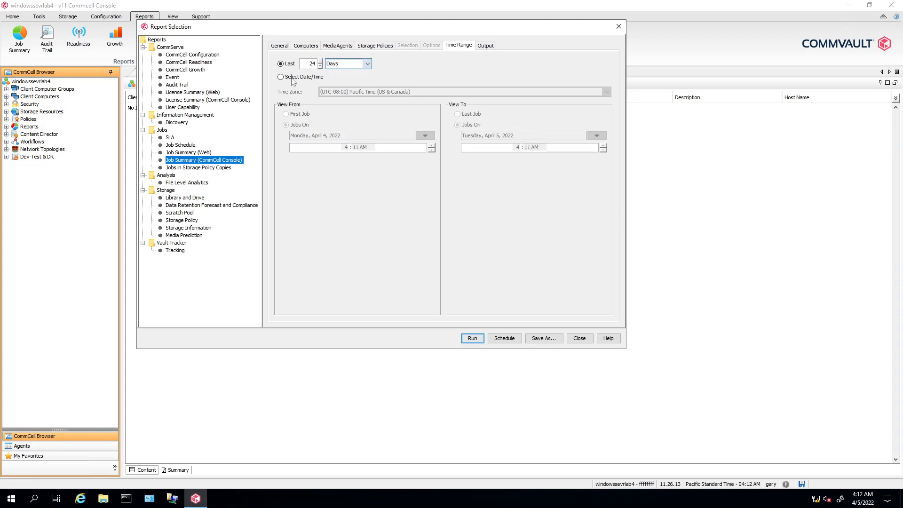
pyautogui.click(280, 46)
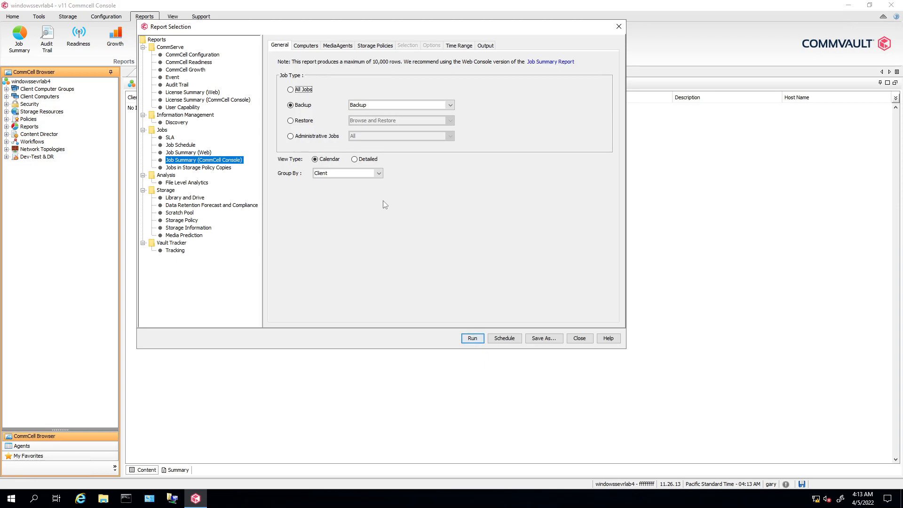
pyautogui.moveTo(353, 224)
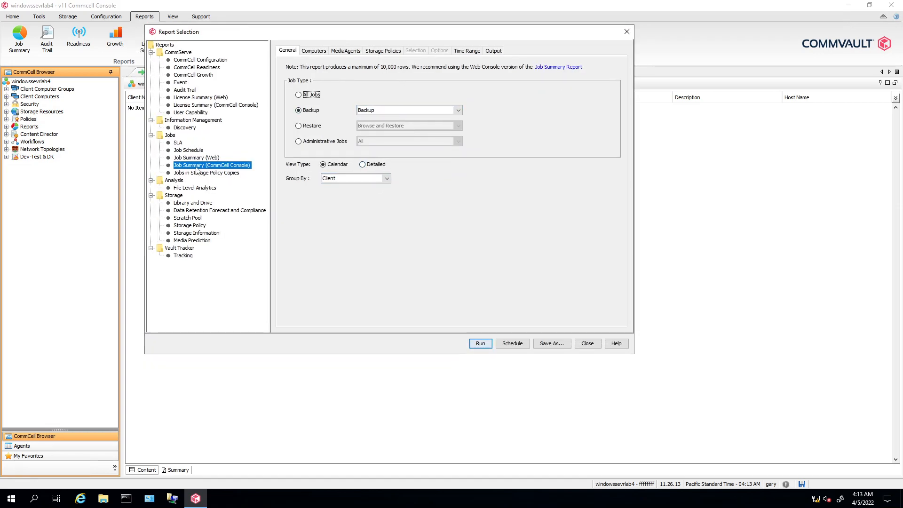
pyautogui.moveTo(179, 286)
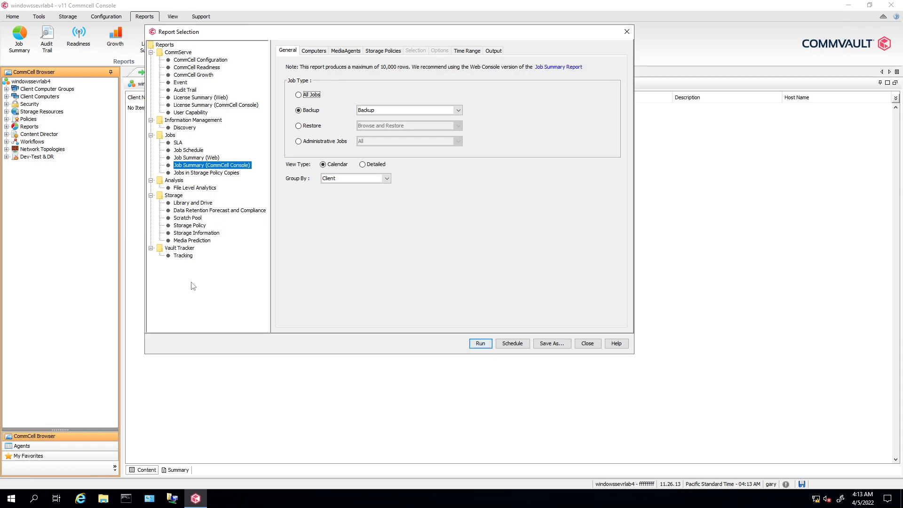
pyautogui.moveTo(385, 251)
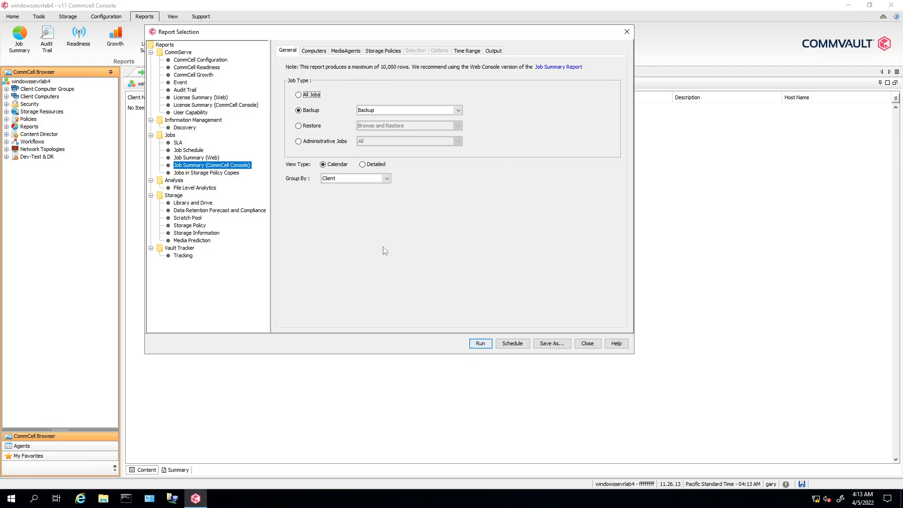
# Toggle View Type to Detailed and back to Calendar.
pyautogui.click(362, 164)
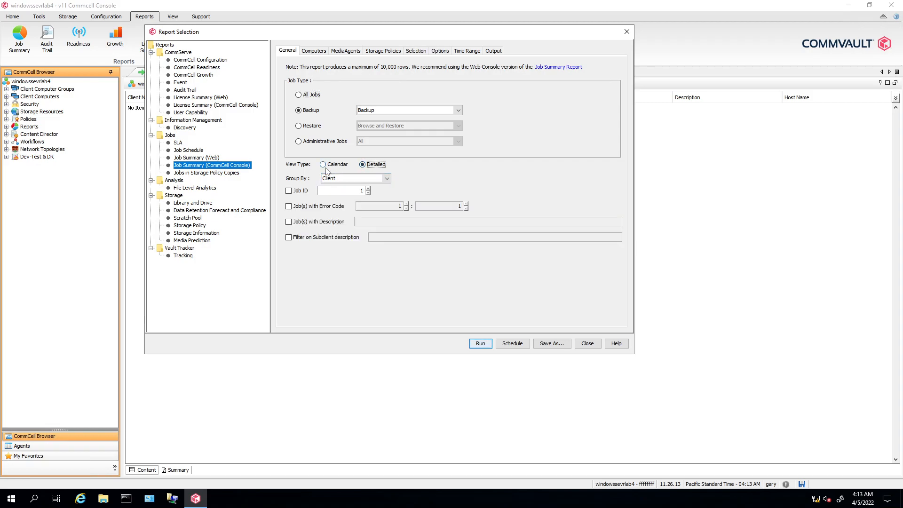
pyautogui.click(323, 164)
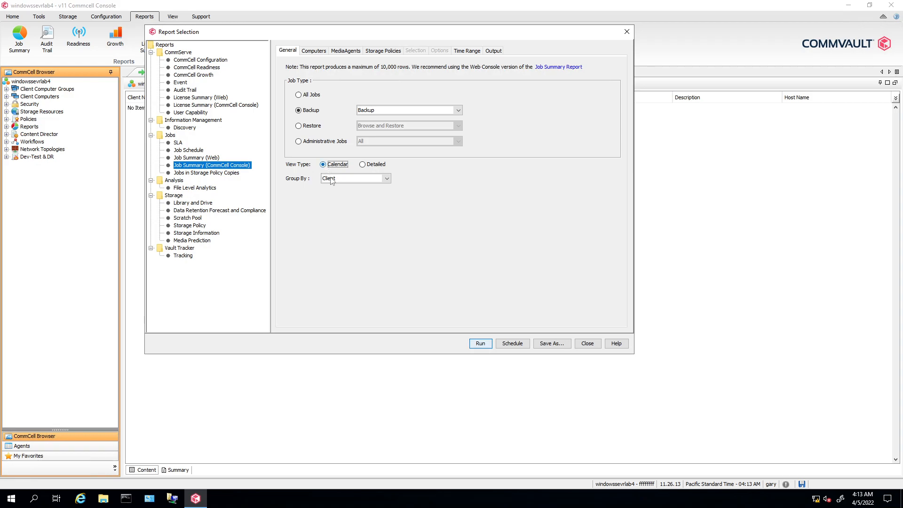
# Review the Computers, MediaAgents and Storage Policies filters and set Time Range to Last 4 Days.
pyautogui.click(313, 50)
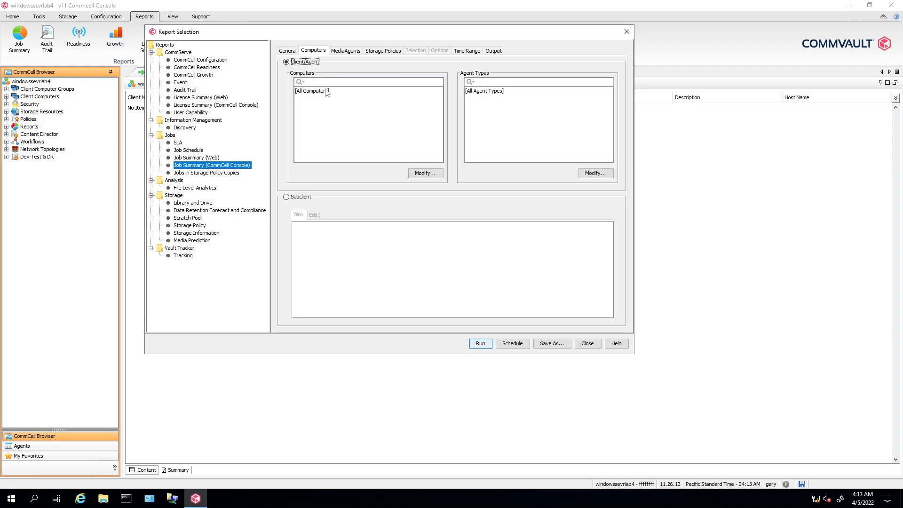
pyautogui.click(346, 51)
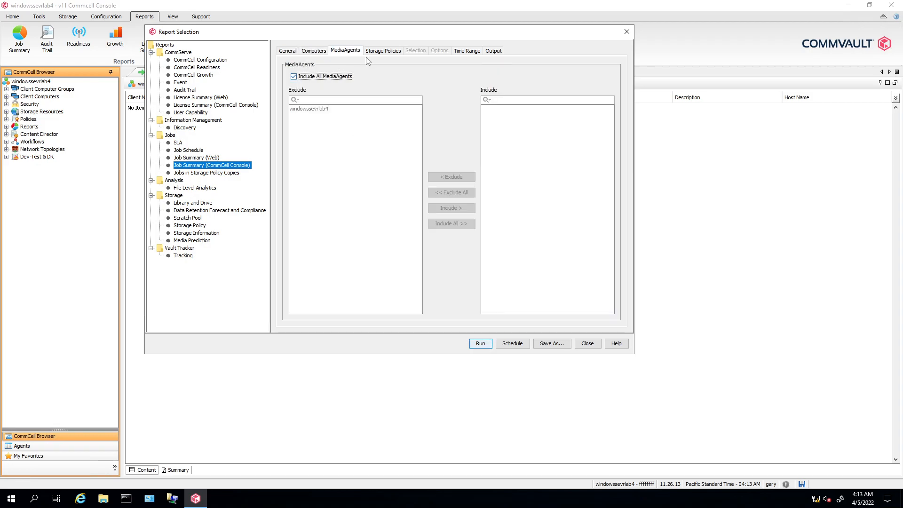
pyautogui.click(383, 51)
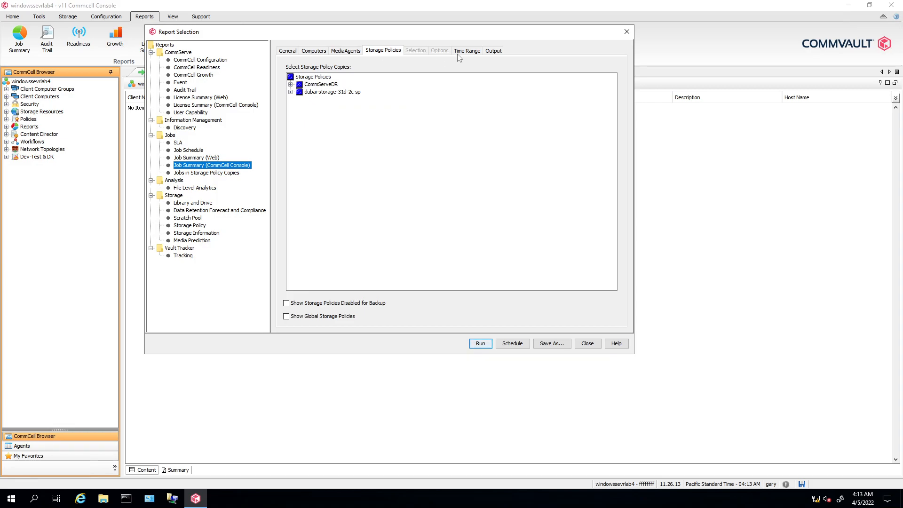
pyautogui.click(466, 50)
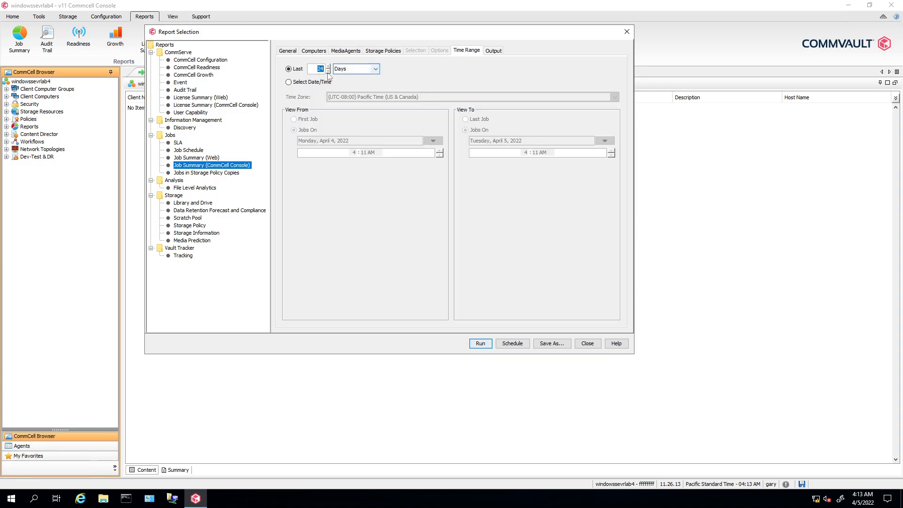
pyautogui.click(317, 68)
pyautogui.write('4')
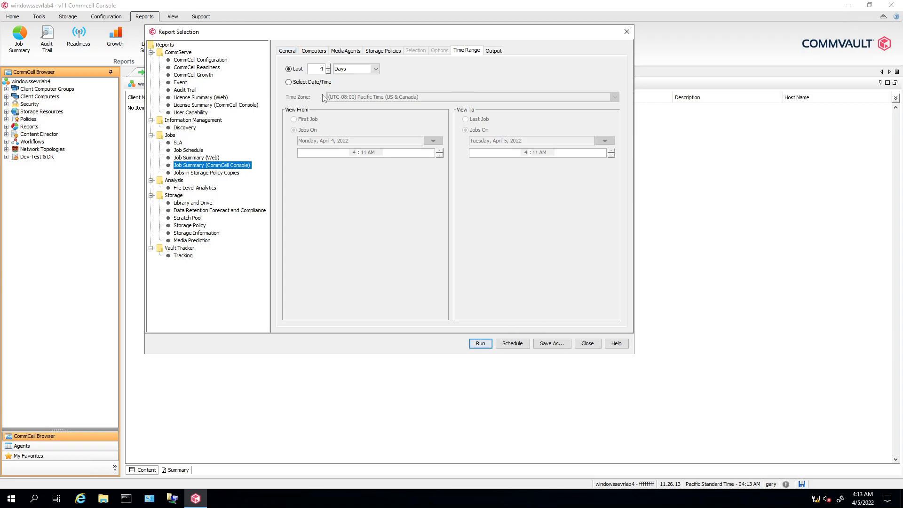
pyautogui.click(288, 50)
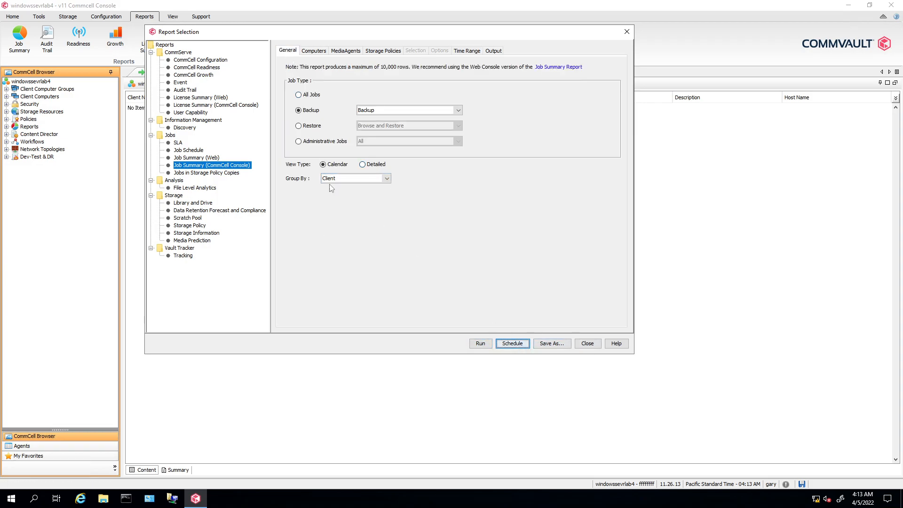
# Start a schedule for the report and view its Report Details time range.
pyautogui.click(511, 344)
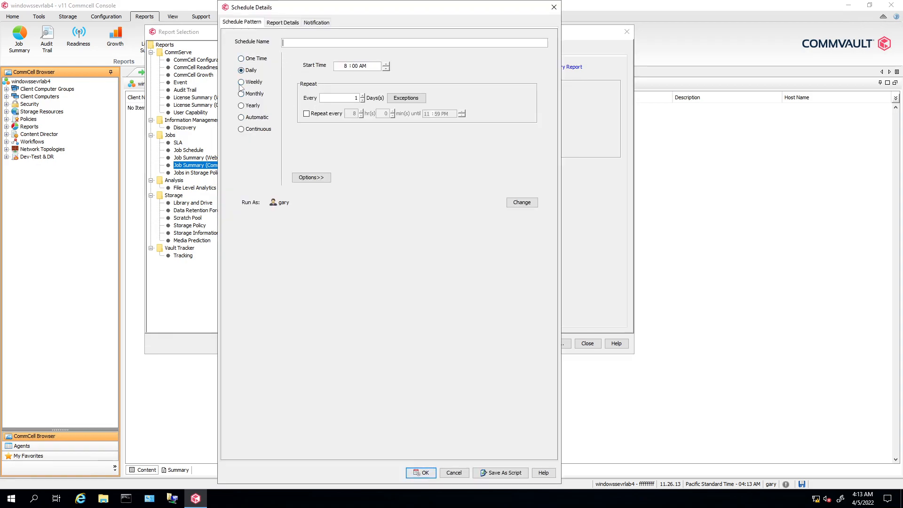
pyautogui.click(282, 23)
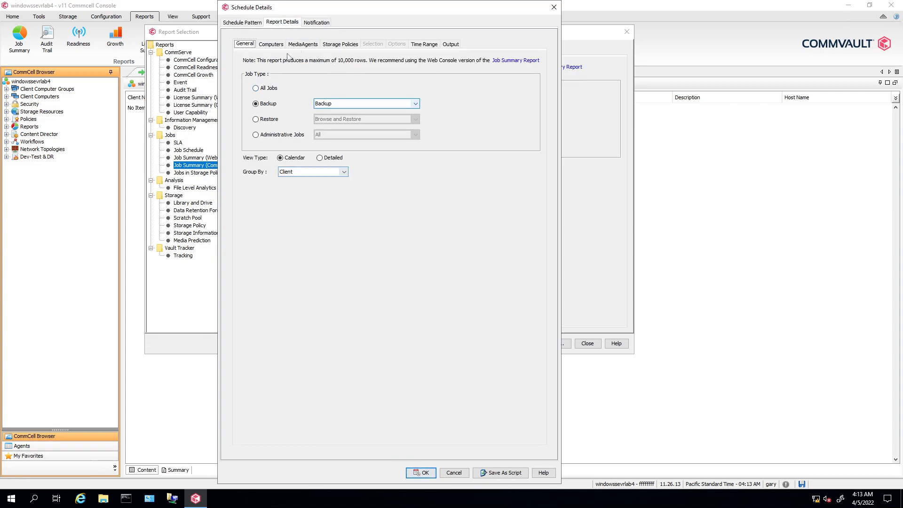
pyautogui.click(424, 44)
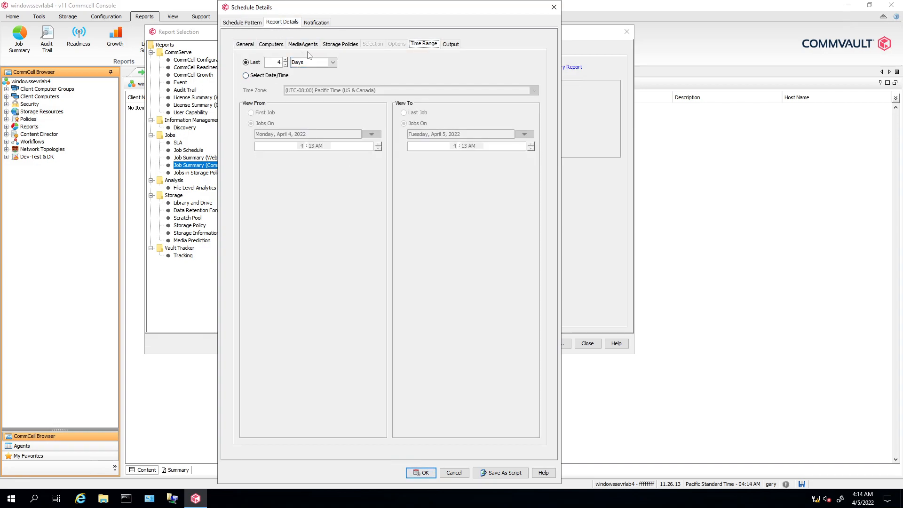
# In the schedule's Notification settings, set Include As to Embedded after trying Attachment.
pyautogui.click(316, 22)
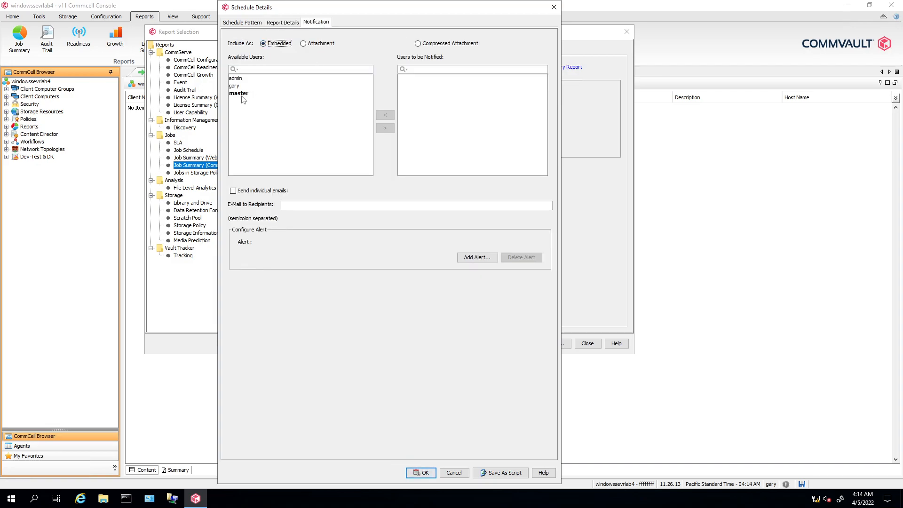
pyautogui.moveTo(289, 193)
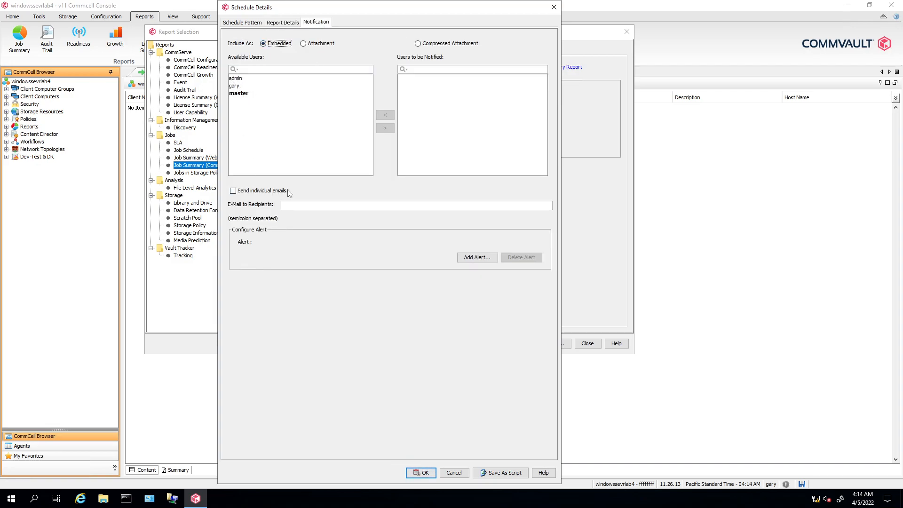
pyautogui.click(416, 206)
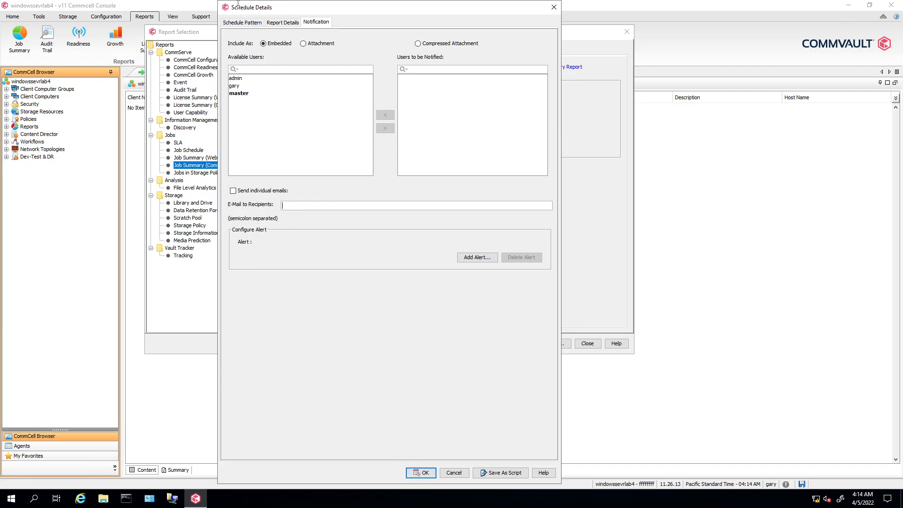
pyautogui.click(304, 44)
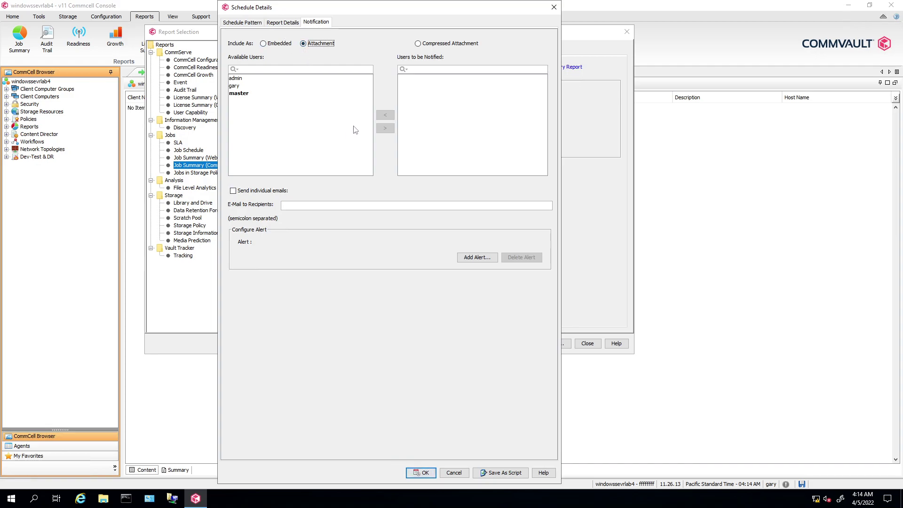
pyautogui.click(264, 43)
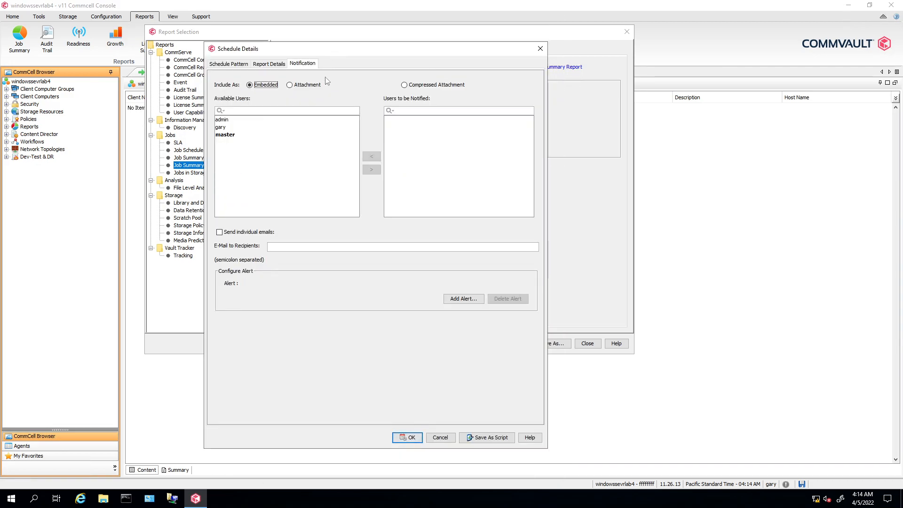
pyautogui.moveTo(320, 122)
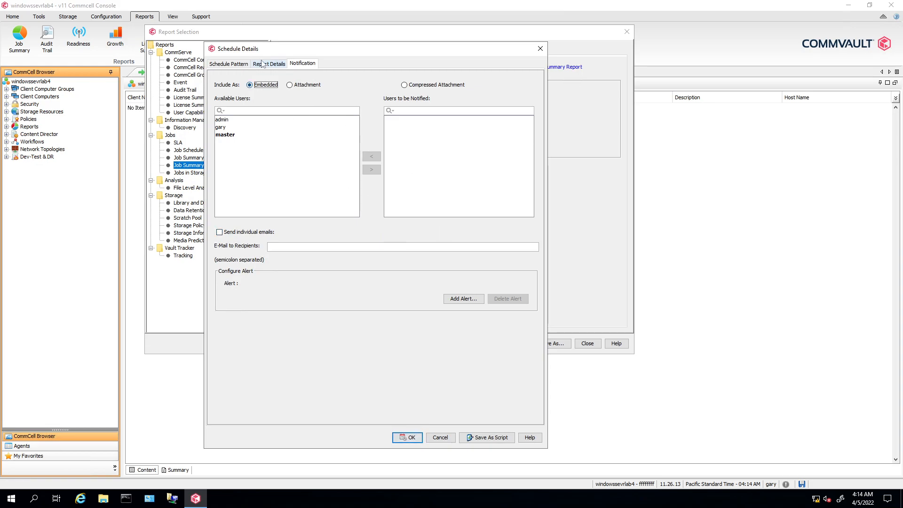
# Set the schedule's output format to Text with a Comma delimiter and confirm.
pyautogui.click(269, 63)
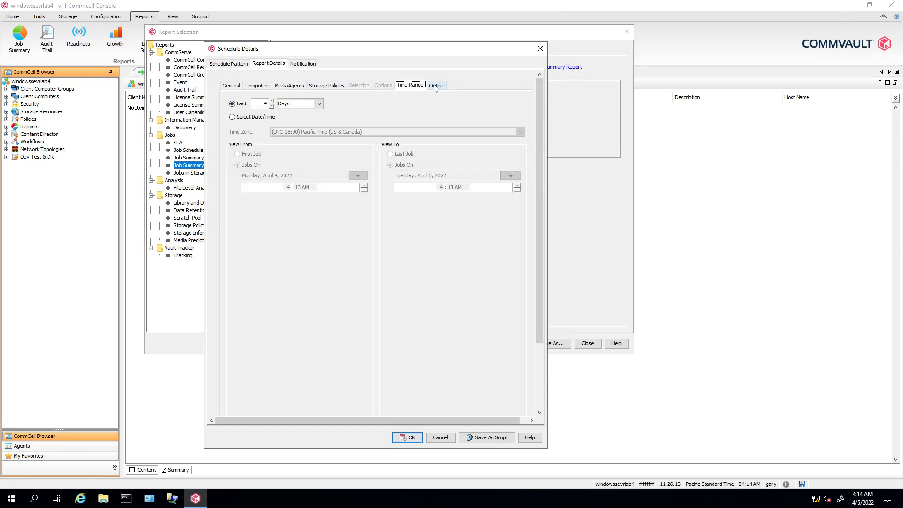
pyautogui.click(437, 85)
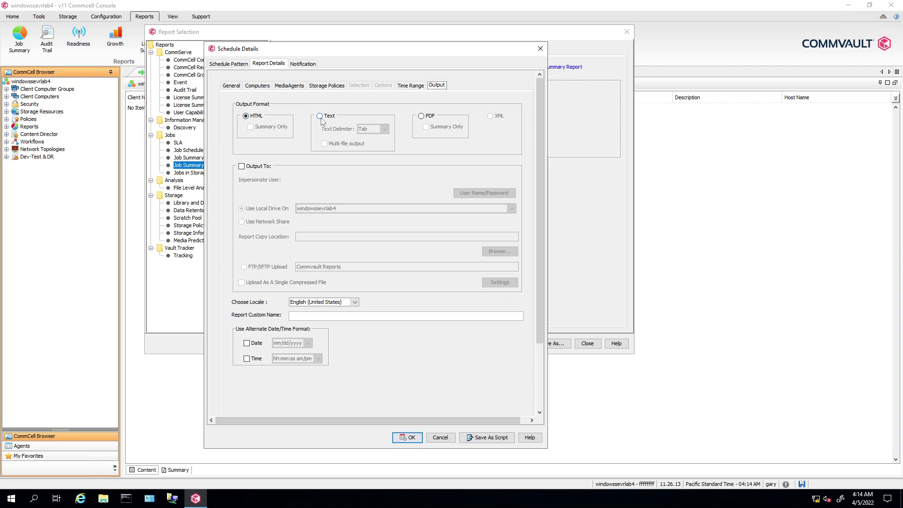
pyautogui.click(320, 116)
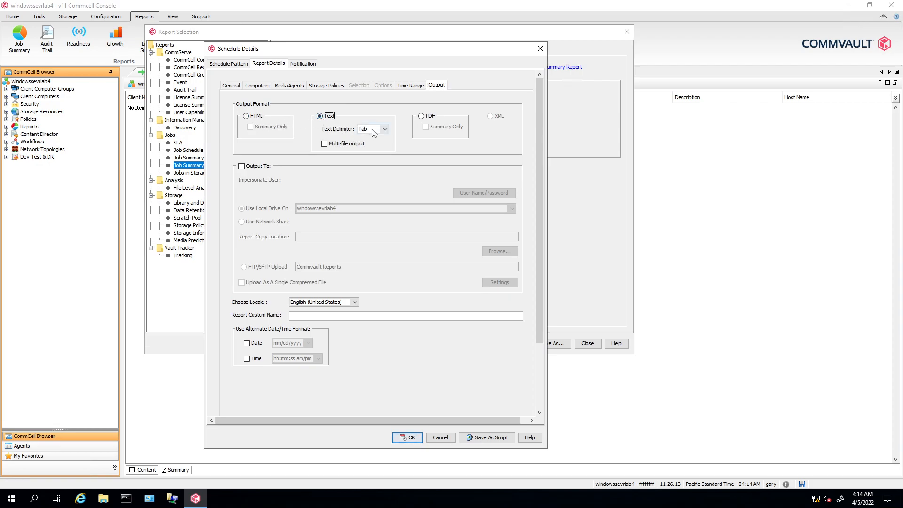
pyautogui.click(384, 129)
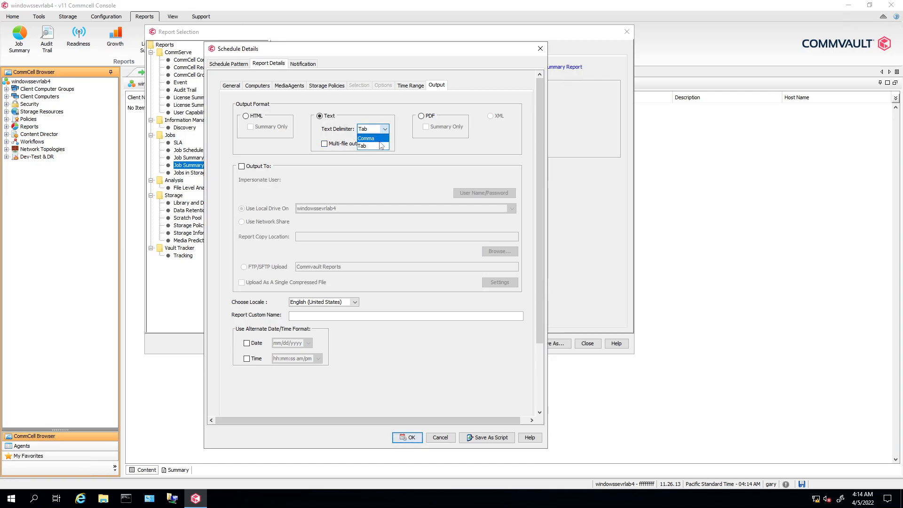
pyautogui.click(366, 138)
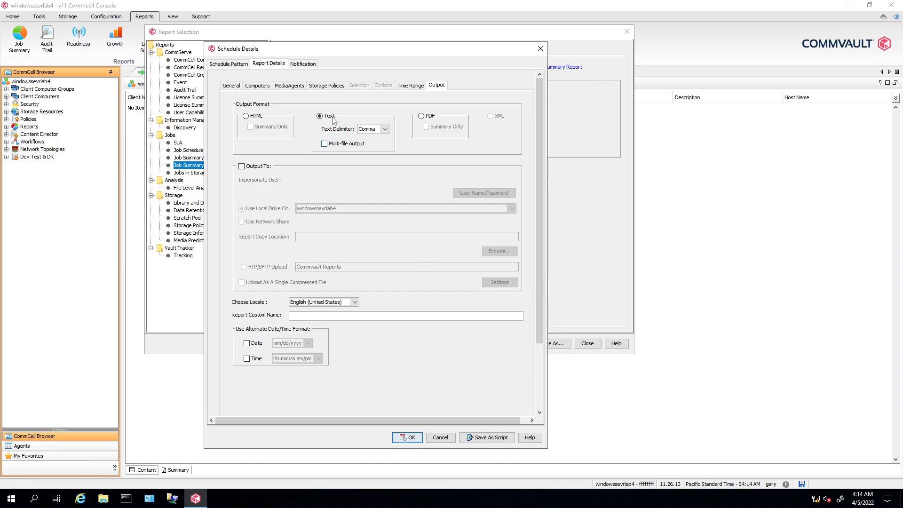
pyautogui.moveTo(409, 86)
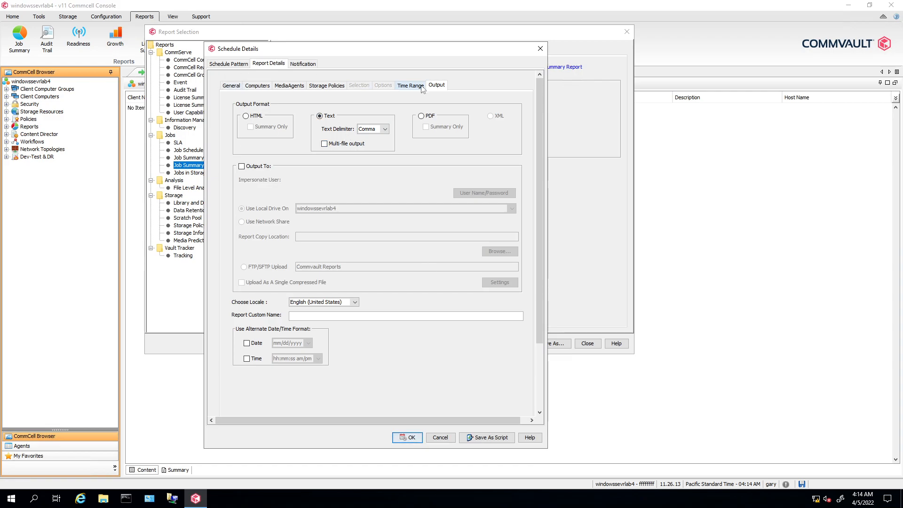
pyautogui.click(440, 437)
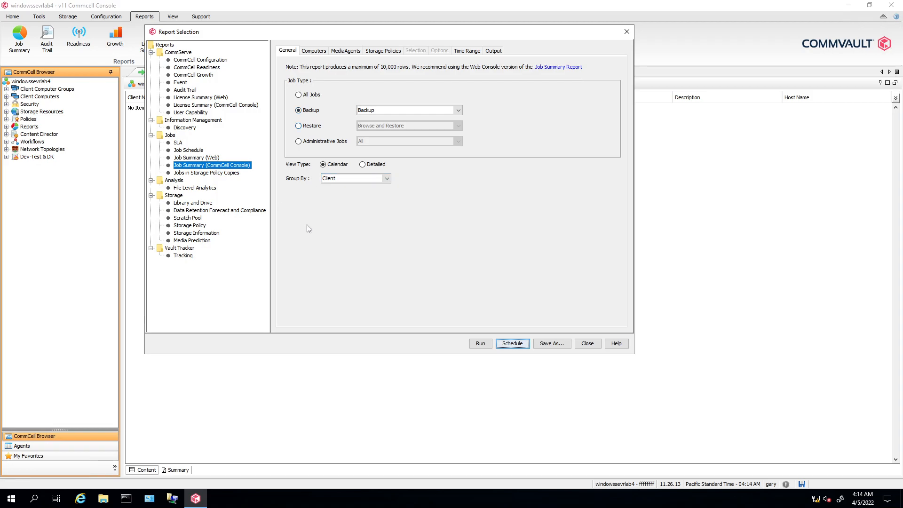
pyautogui.moveTo(274, 207)
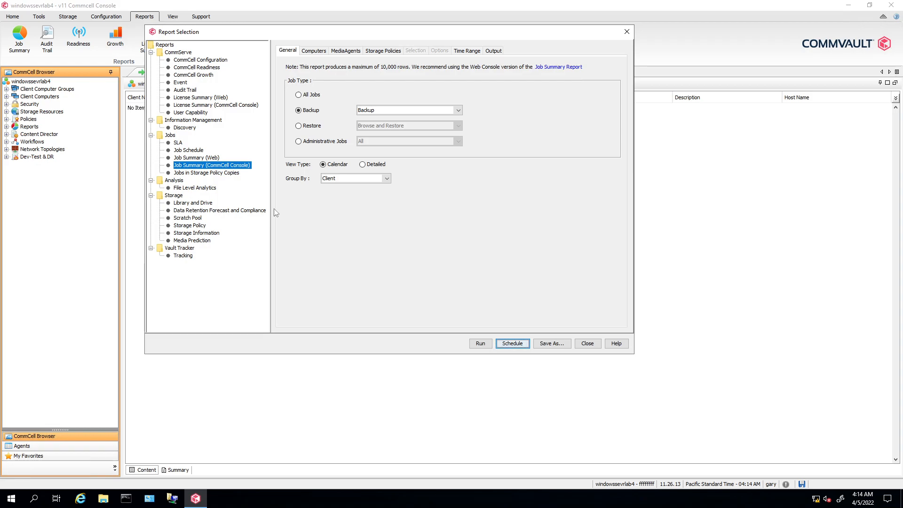
pyautogui.moveTo(293, 224)
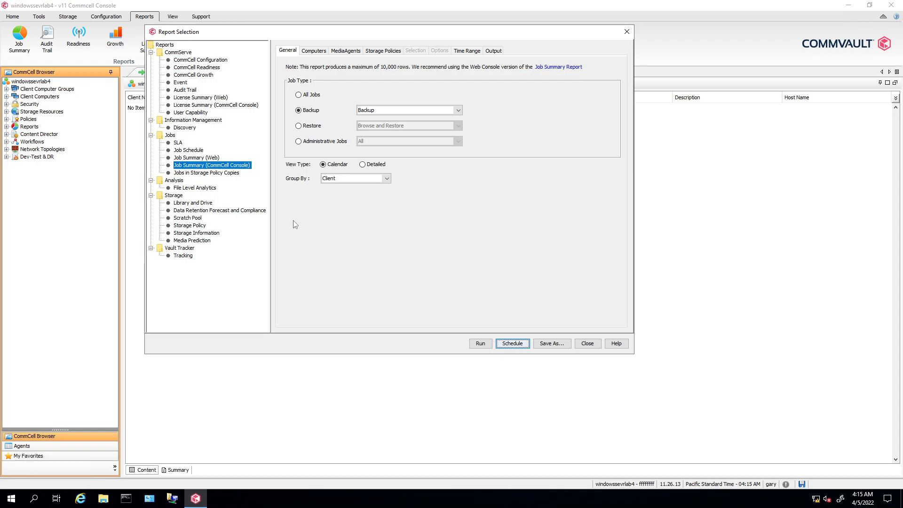
pyautogui.moveTo(379, 288)
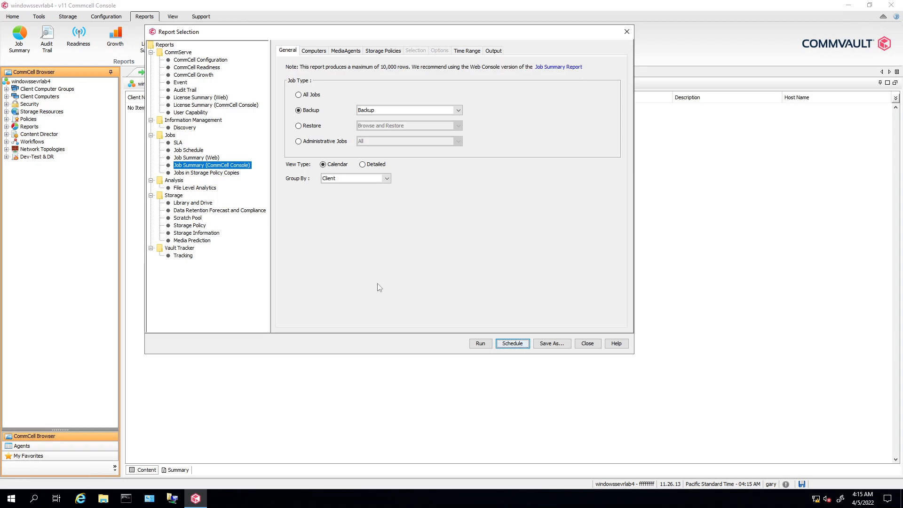
pyautogui.moveTo(386, 272)
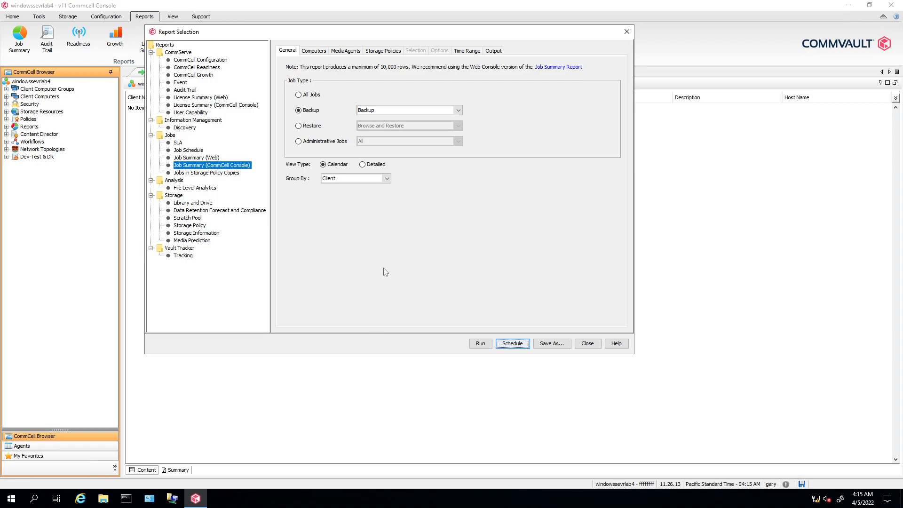
pyautogui.moveTo(340, 323)
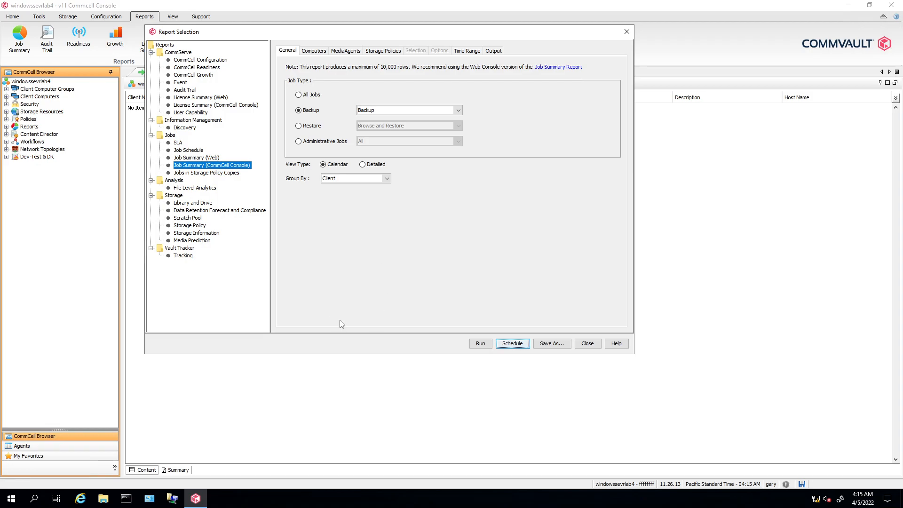
pyautogui.moveTo(390, 232)
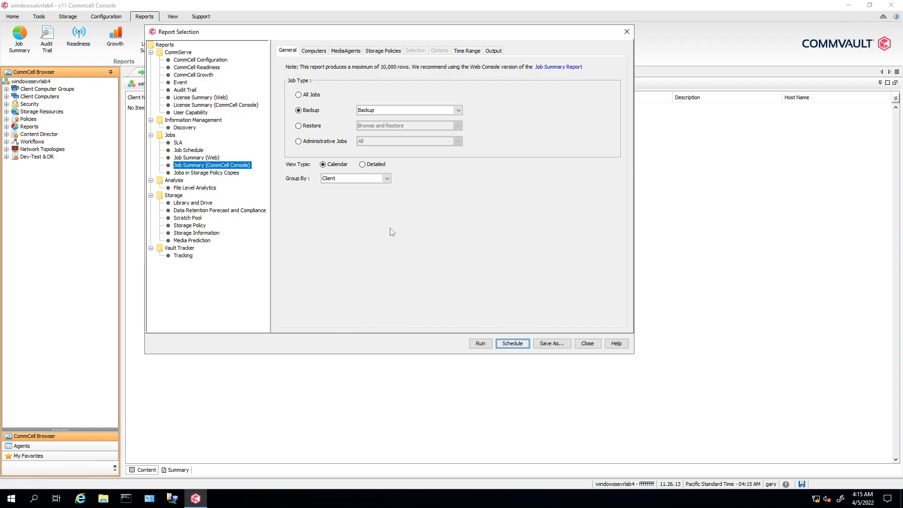
pyautogui.moveTo(426, 242)
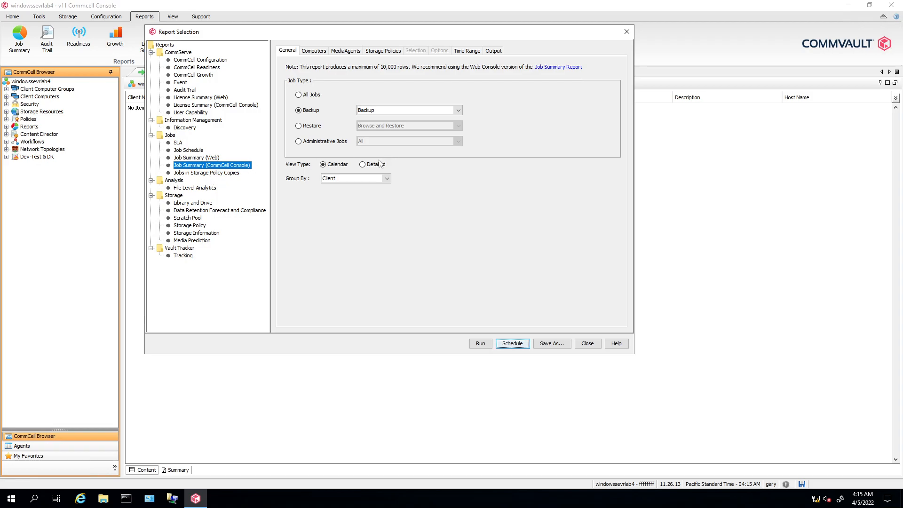
pyautogui.moveTo(358, 297)
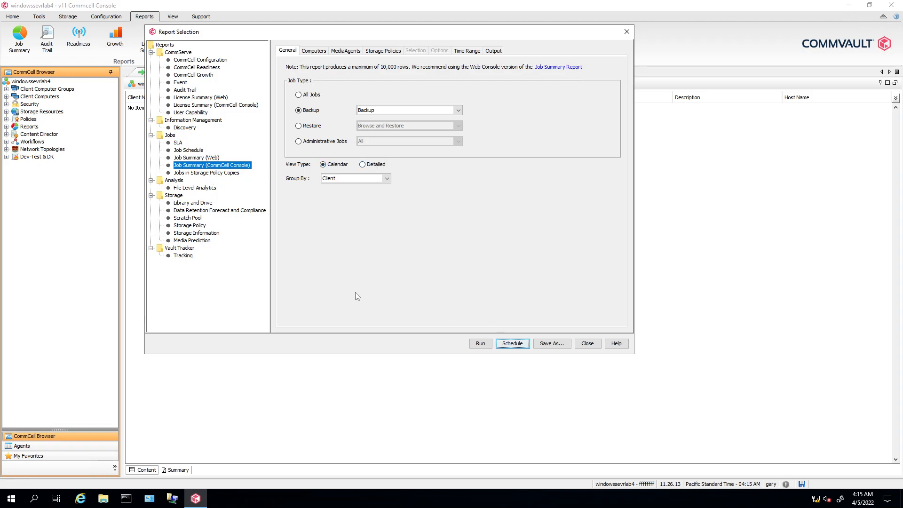